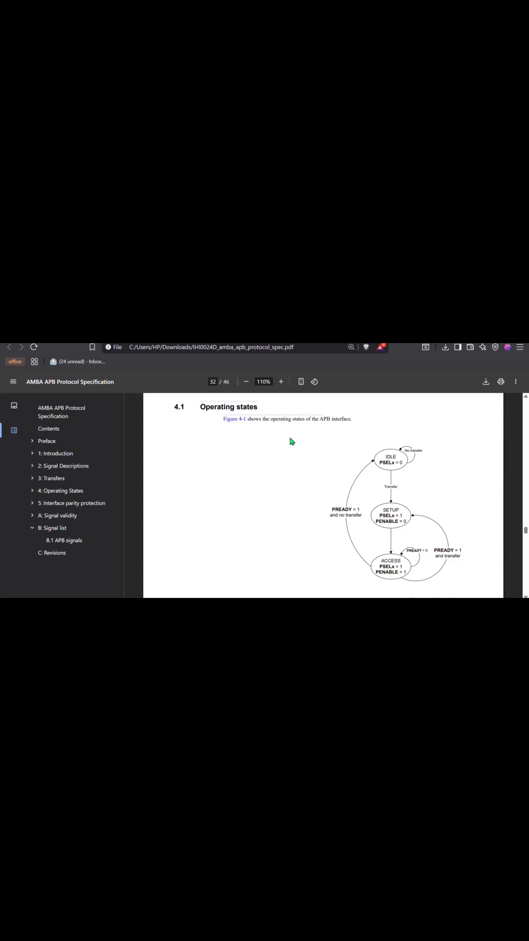
pyautogui.moveTo(317, 527)
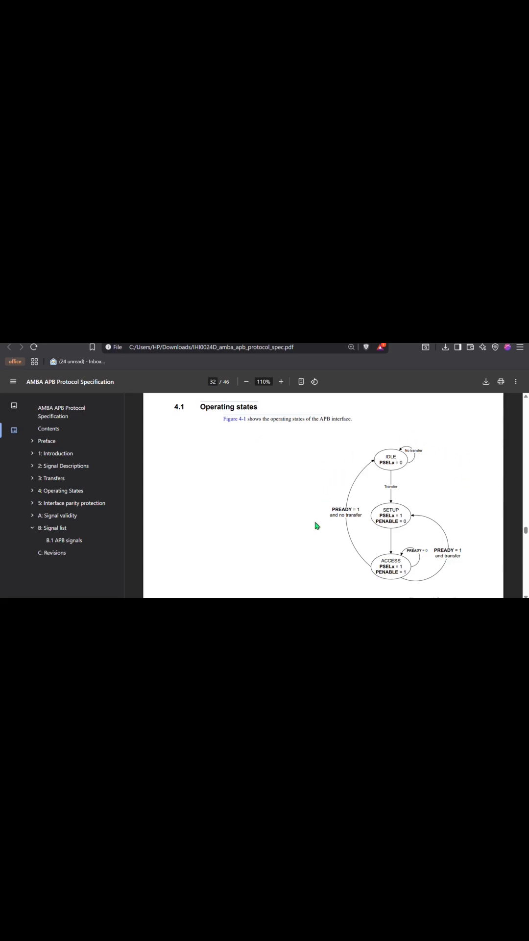
pyautogui.moveTo(359, 428)
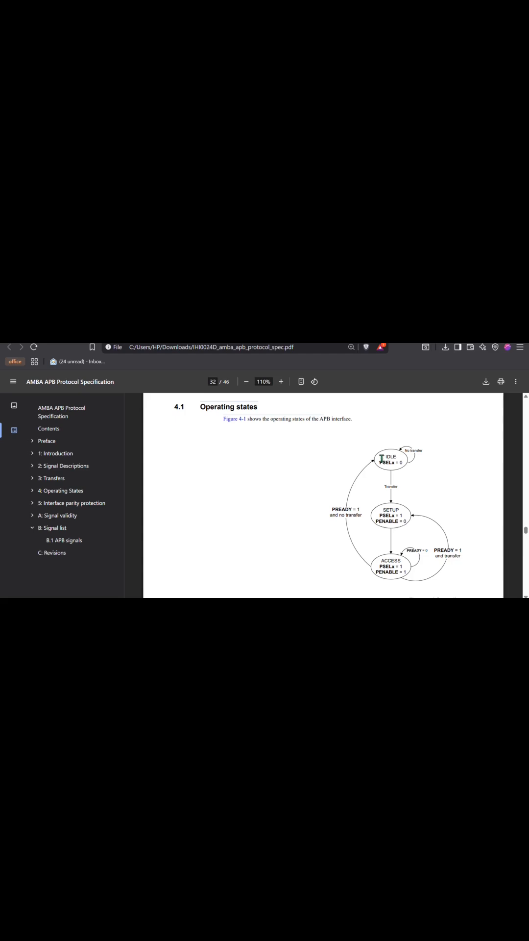
pyautogui.moveTo(395, 562)
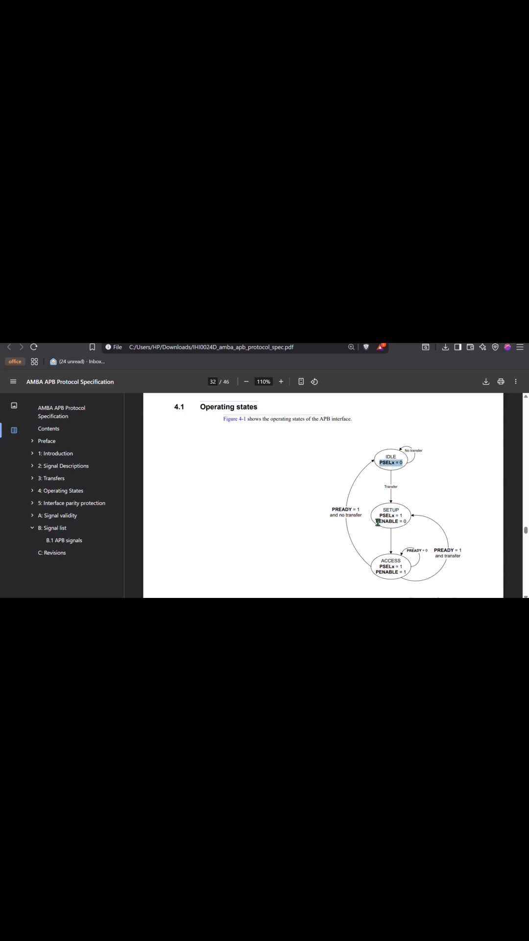
pyautogui.moveTo(395, 490)
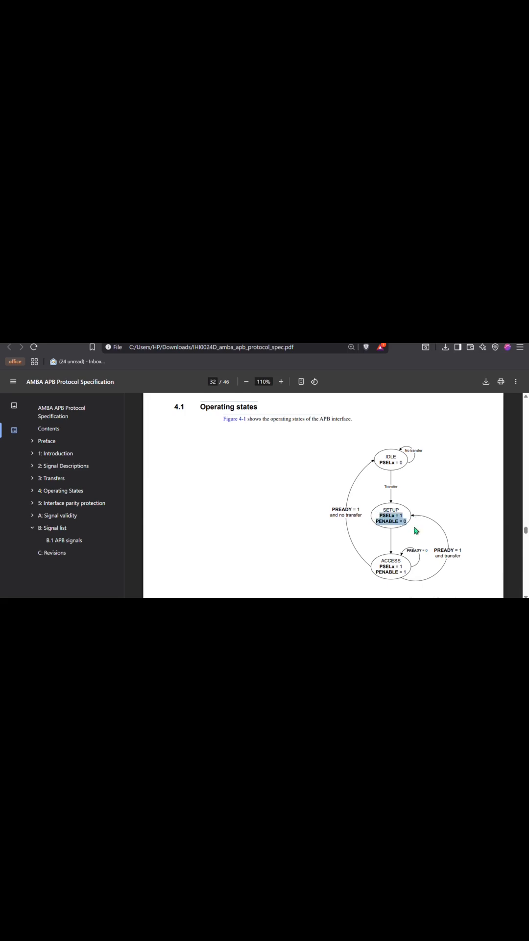
pyautogui.moveTo(414, 530)
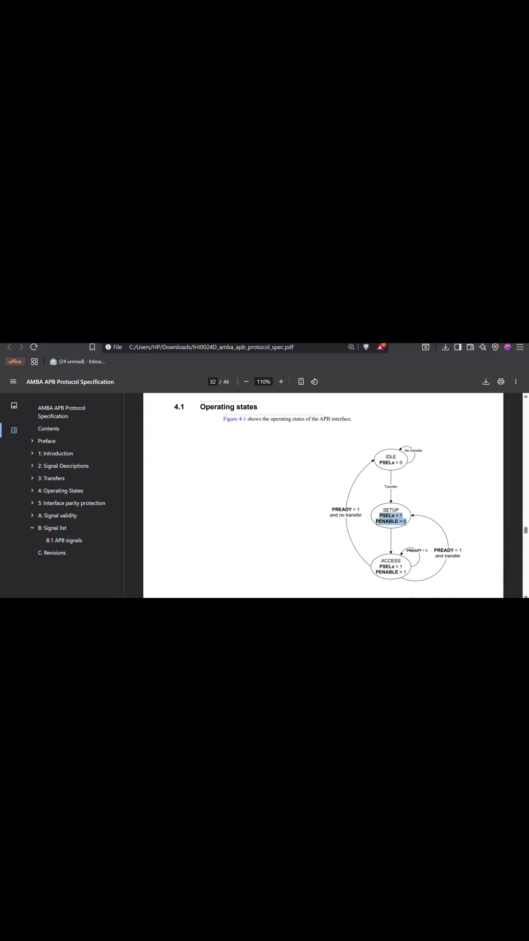